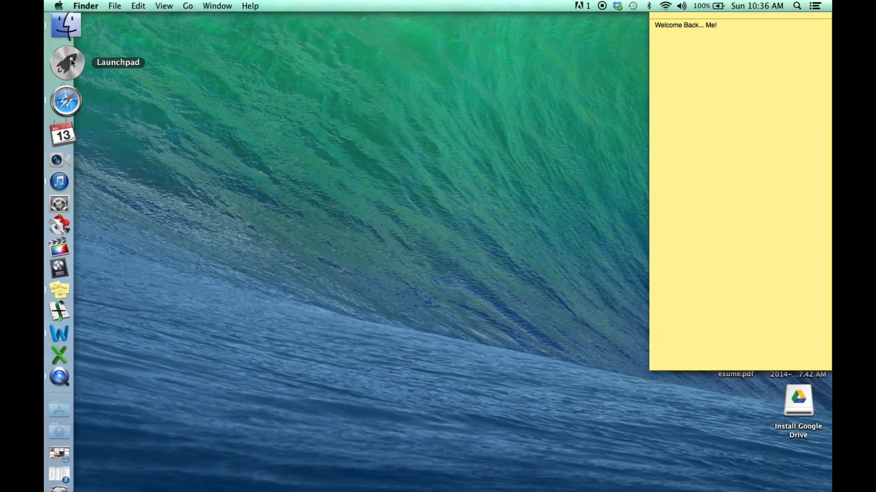
mouse_move(67, 88)
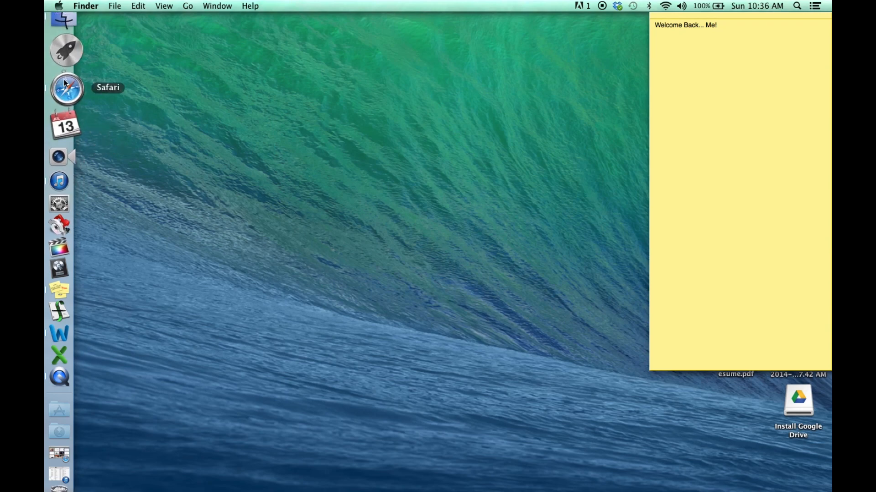
Search Google for 'sixtyforce' in Safari and open the sixtyforce.com homepage.
left_click(66, 89)
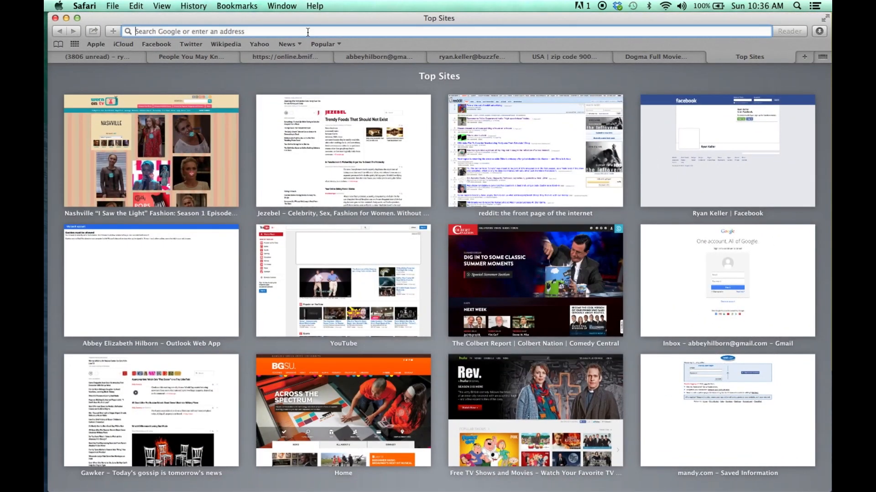
type("sixtyforce.com")
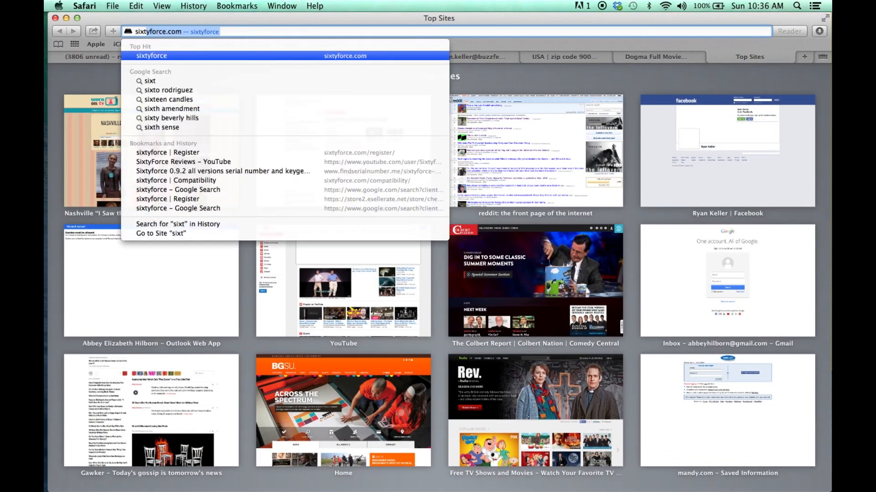
type("sixtyfr")
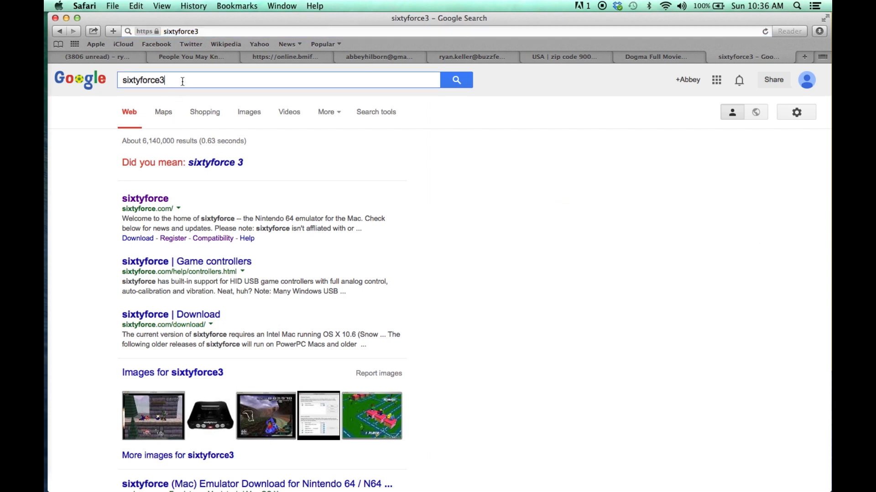
key("backspace")
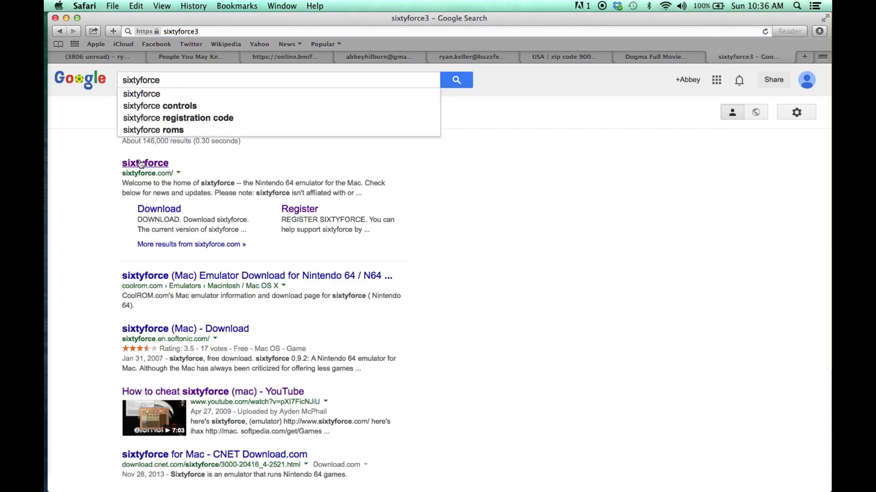
left_click(145, 162)
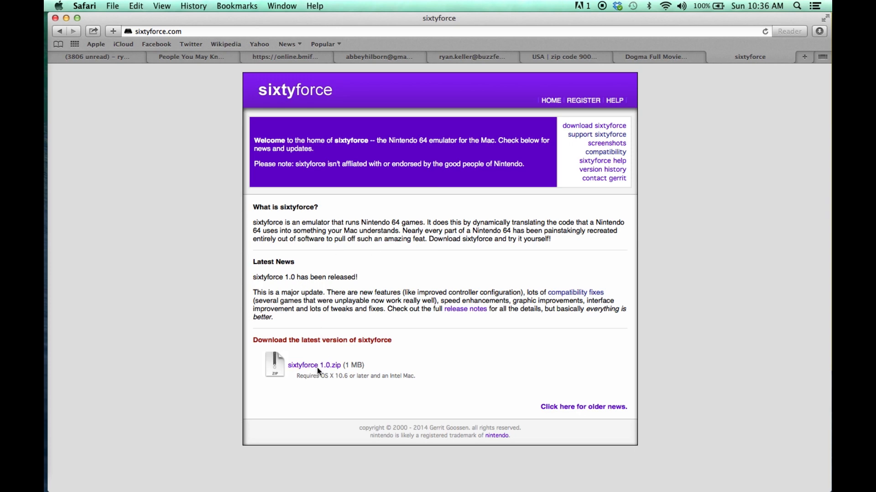
Download sixtyforce 1.0.zip, open it past the security warning, and dismiss the welcome dialog.
left_click(314, 366)
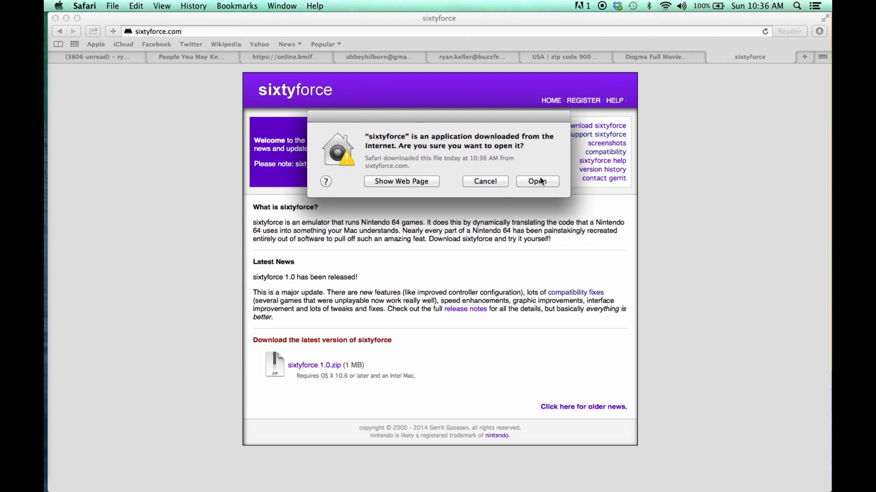
left_click(537, 181)
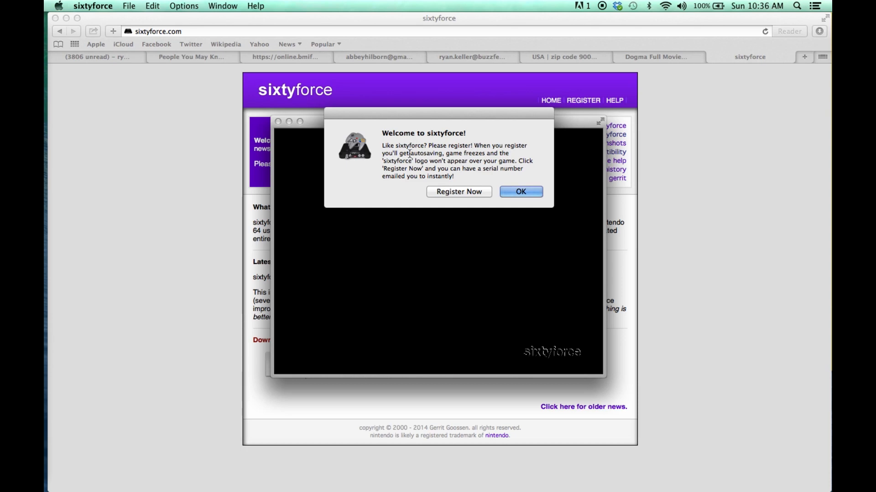
double_click(425, 153)
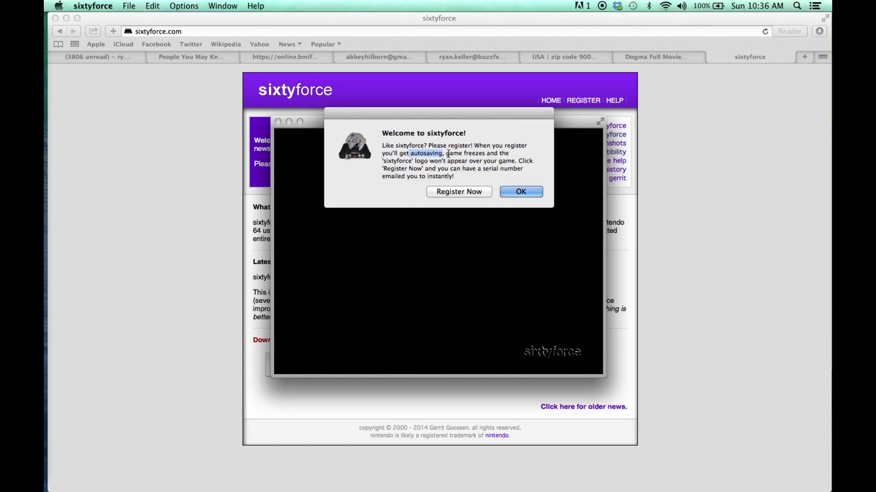
mouse_move(567, 346)
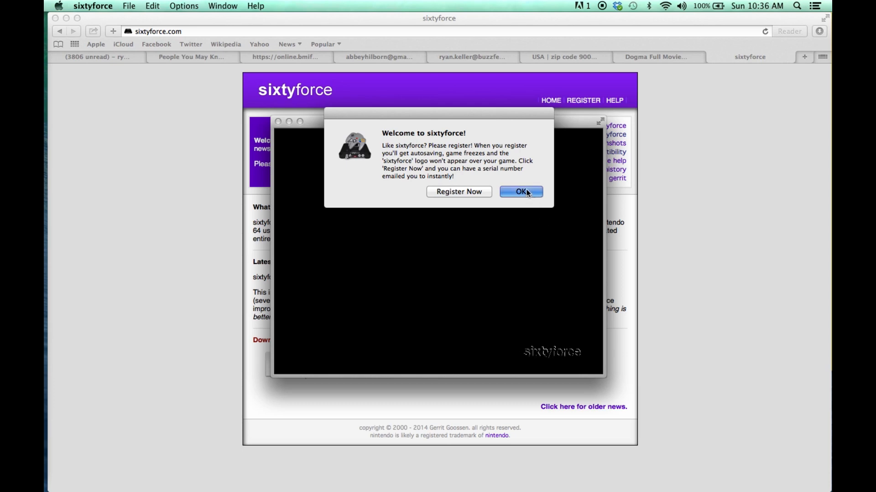
left_click(520, 191)
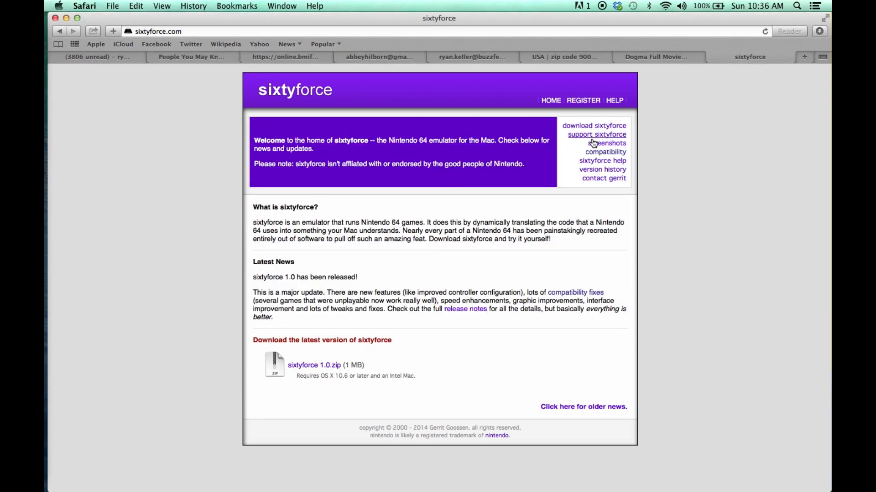
mouse_move(600, 155)
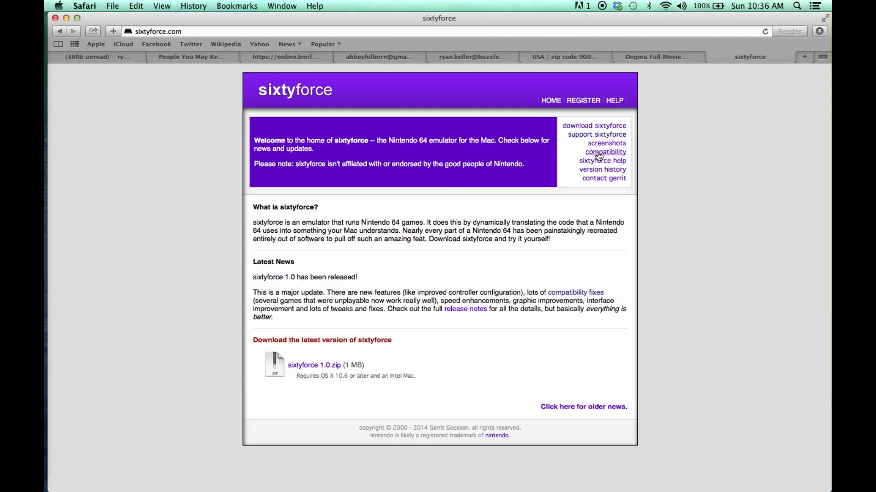
Browse sixtyforce's game compatibility list to find Star Fox 64's rating.
left_click(605, 152)
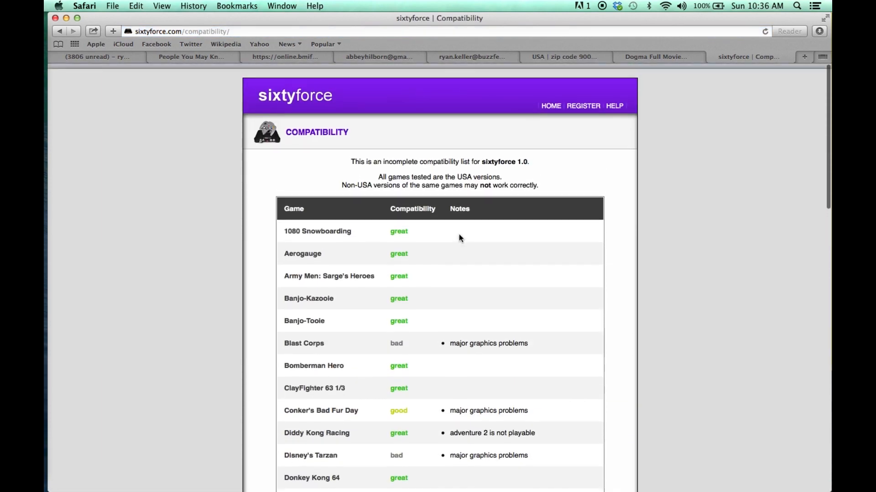
scroll("down", 3)
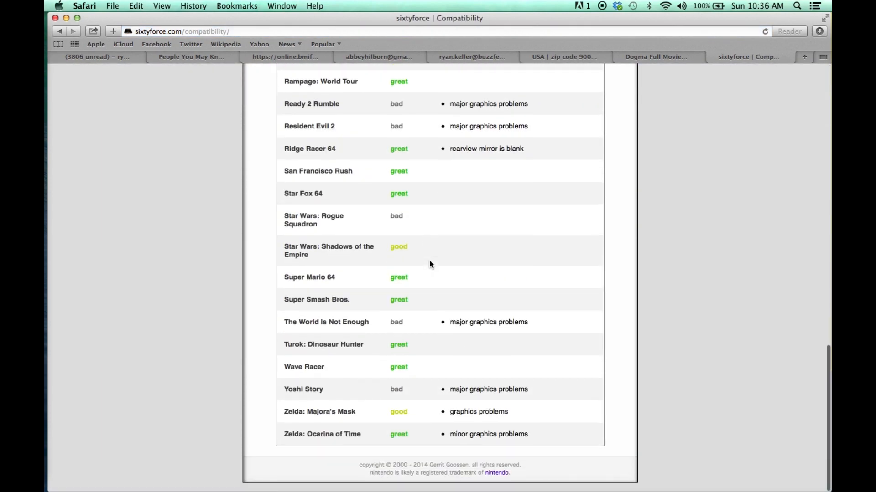
scroll("up", 3)
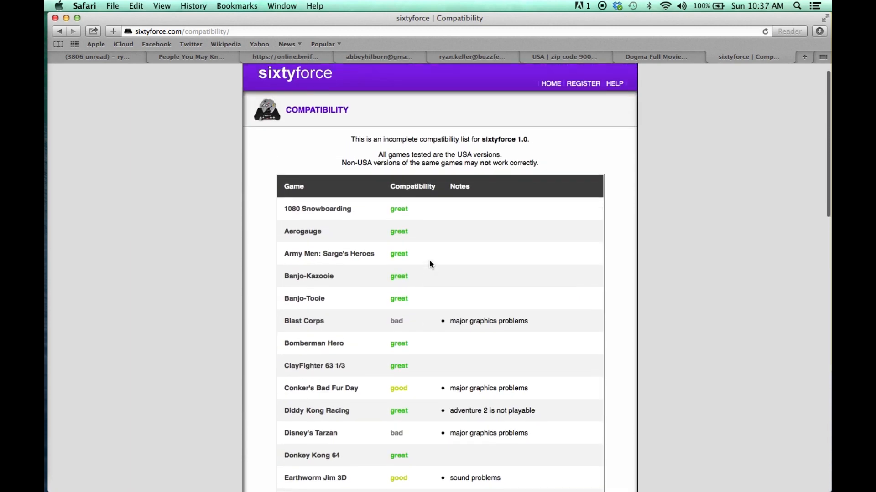
scroll("down", 3)
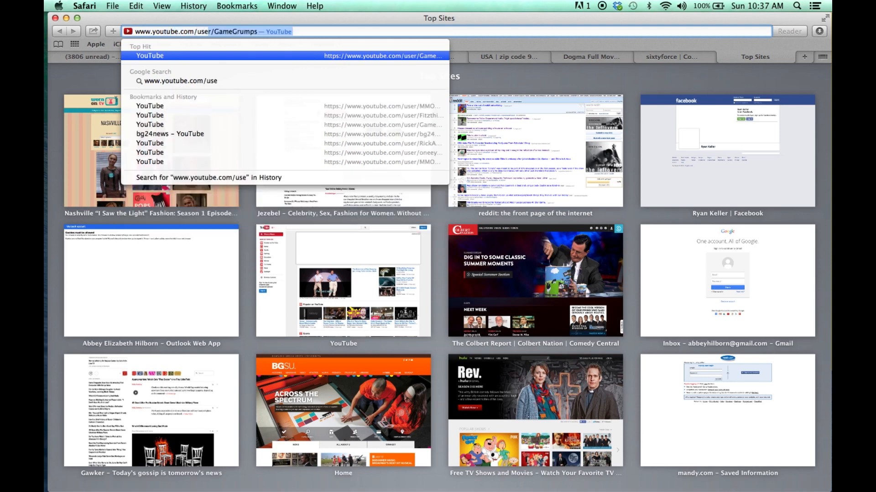
Go to youtube.com/user/sixtyforcereviews and scroll through the channel's review videos.
type("www.youtube.com/user/sixty")
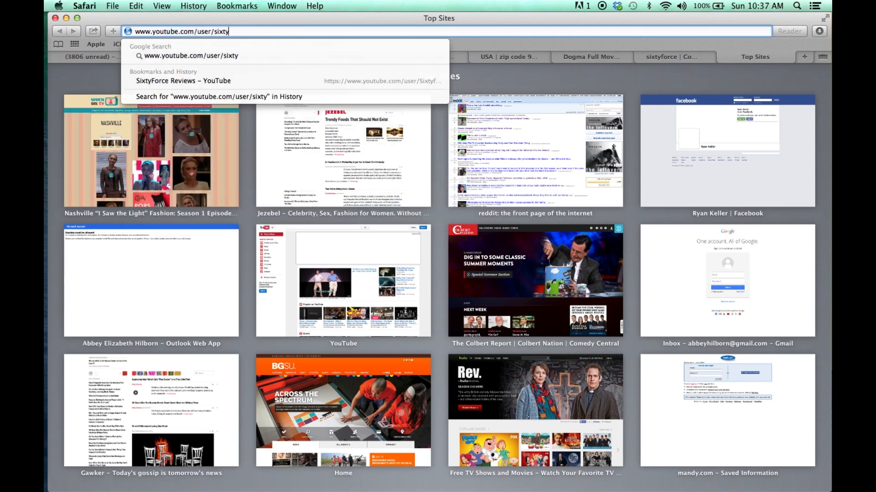
type("forcereviews")
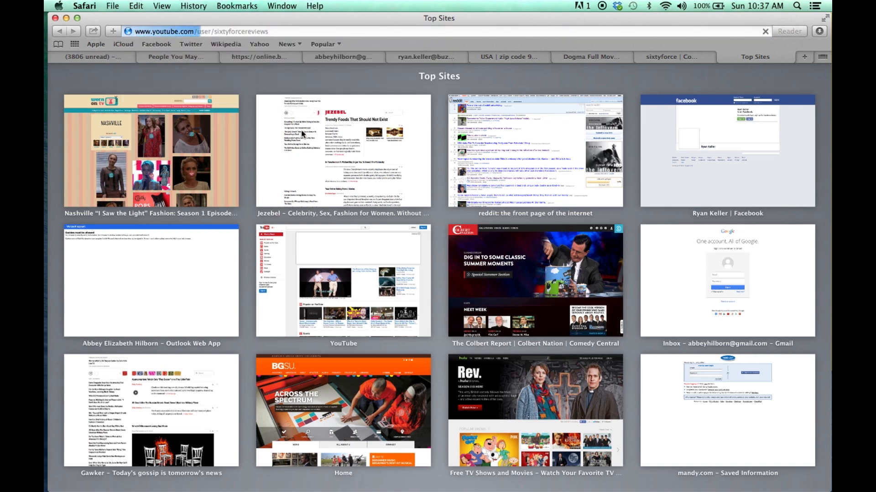
left_click(343, 281)
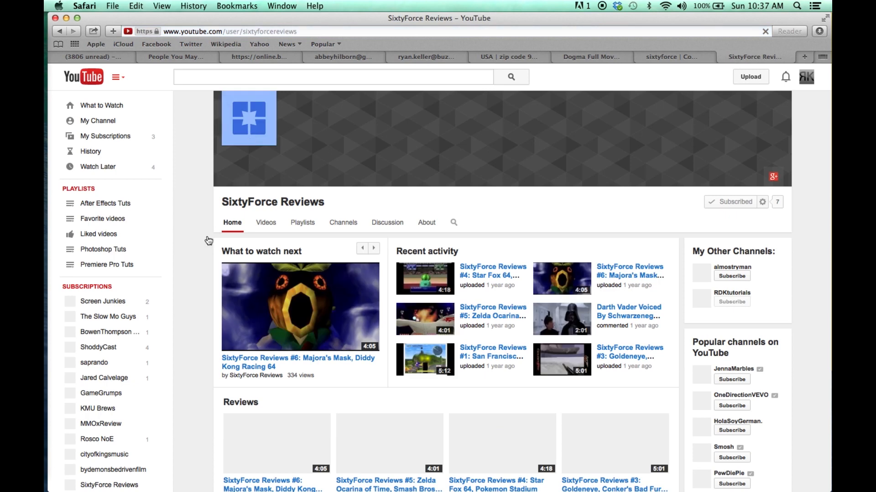
scroll("down", 3)
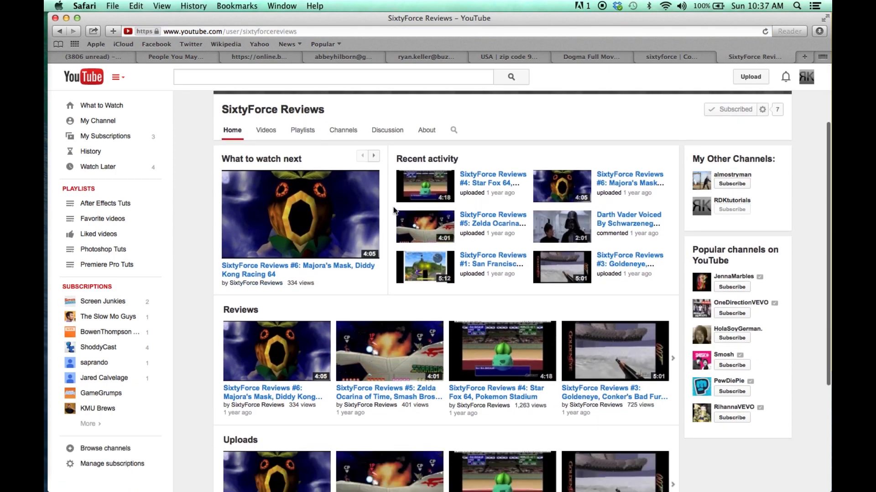
mouse_move(491, 260)
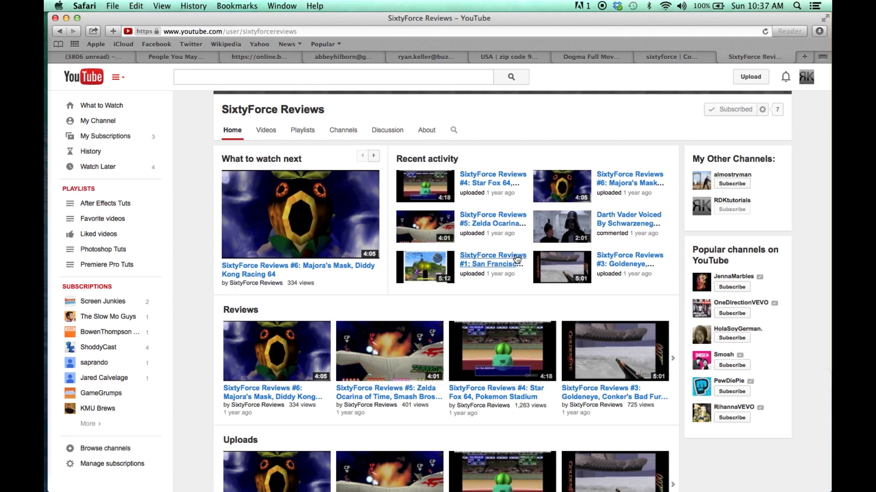
scroll("down", 3)
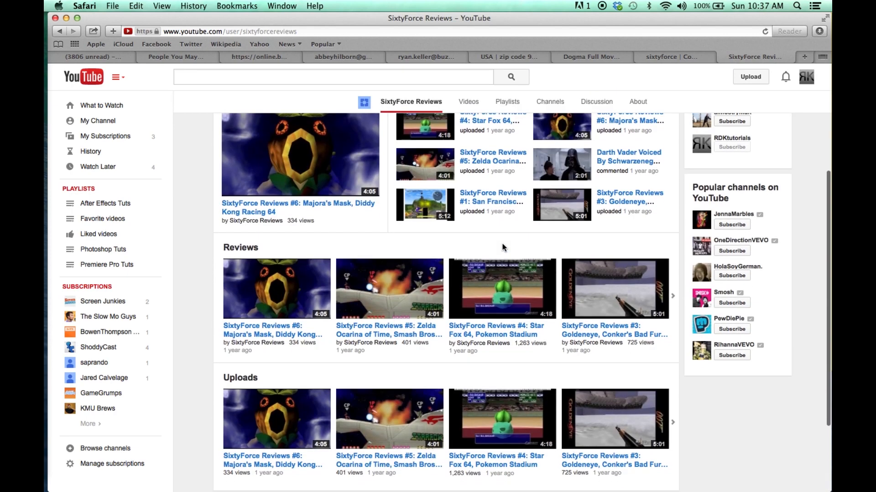
scroll("up", 3)
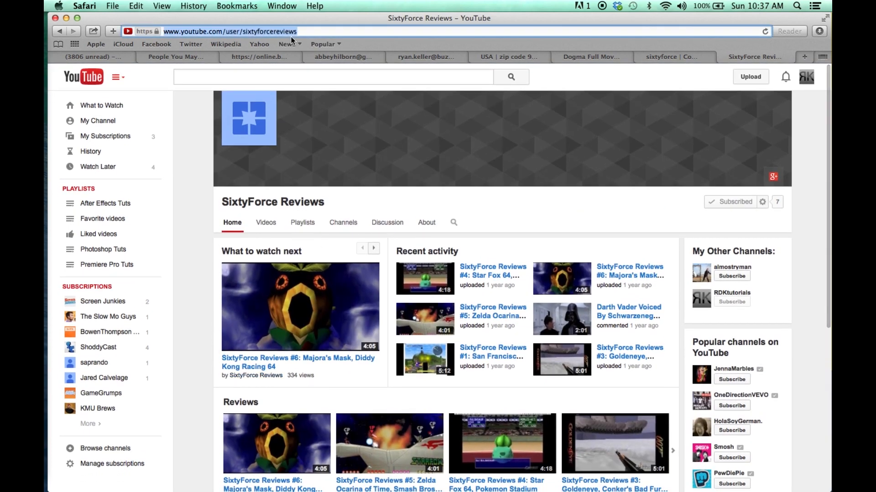
Open CoolROM, search for 'mario', and scroll through the 186 results.
type("coolrom.com")
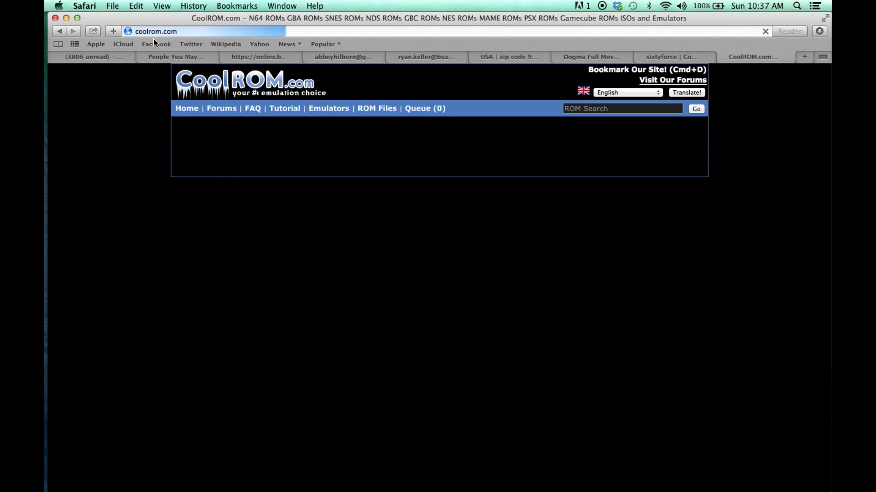
mouse_move(514, 138)
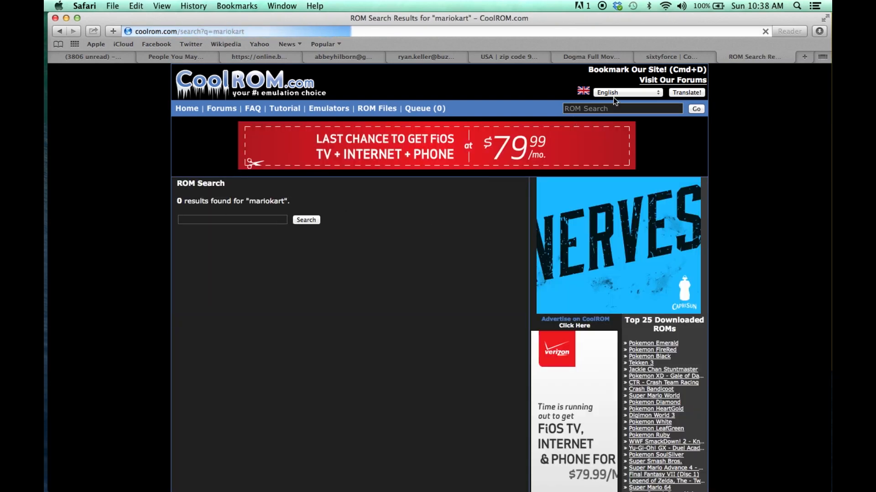
type("mari")
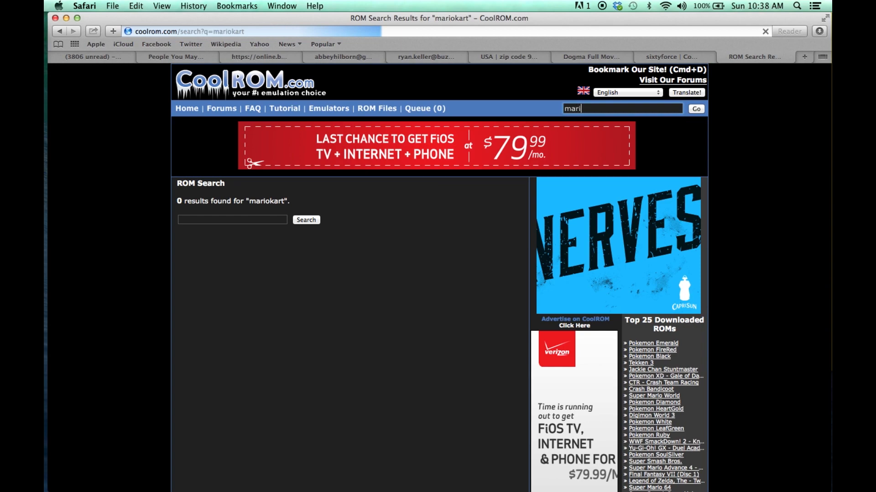
left_click(695, 108)
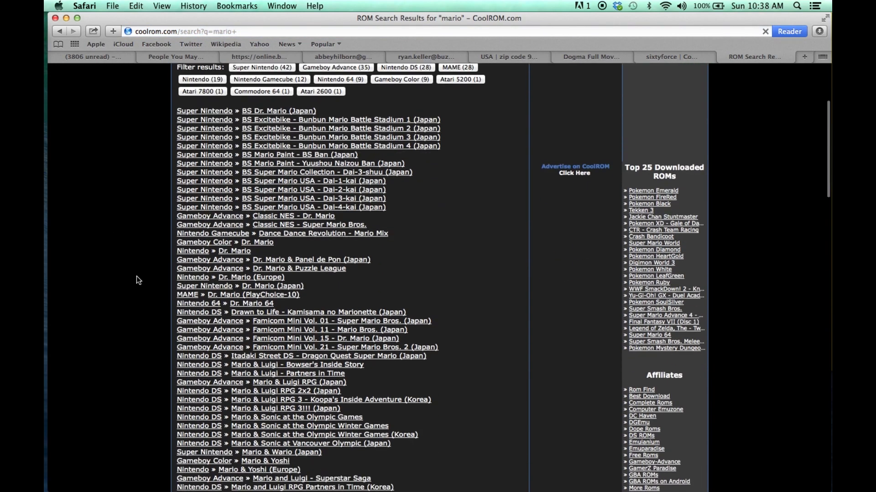
scroll("down", 3)
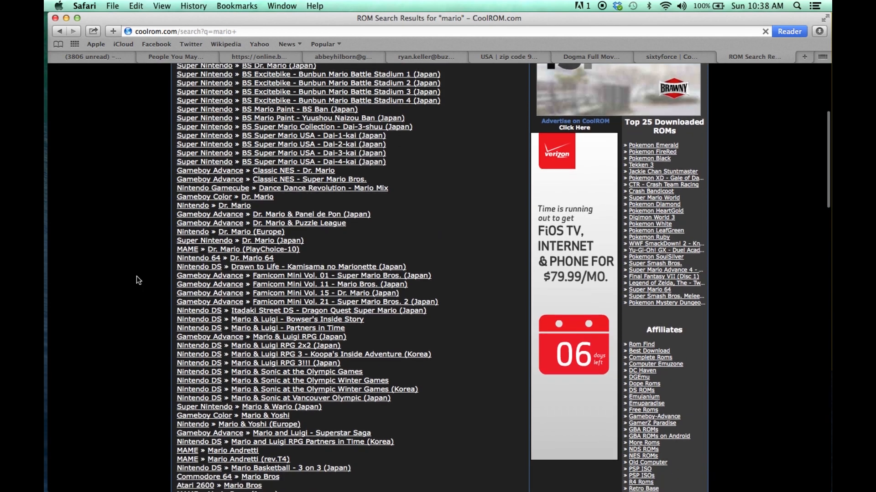
scroll("down", 3)
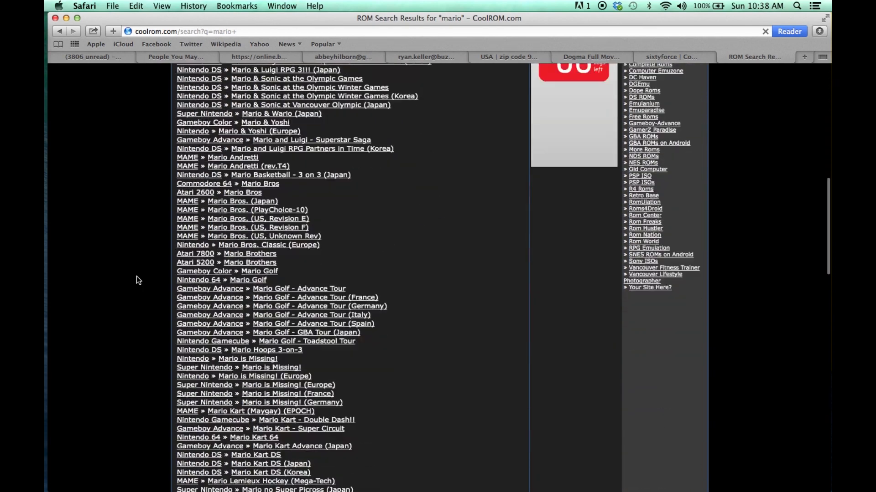
scroll("down", 3)
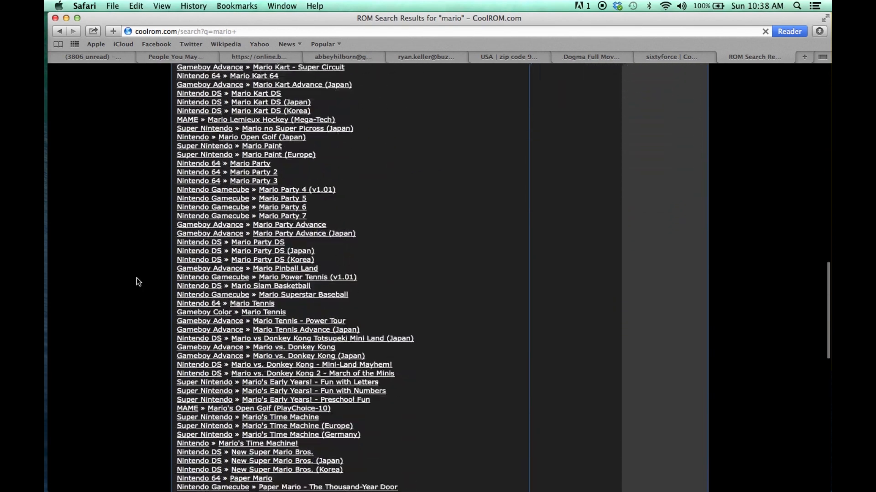
scroll("up", 3)
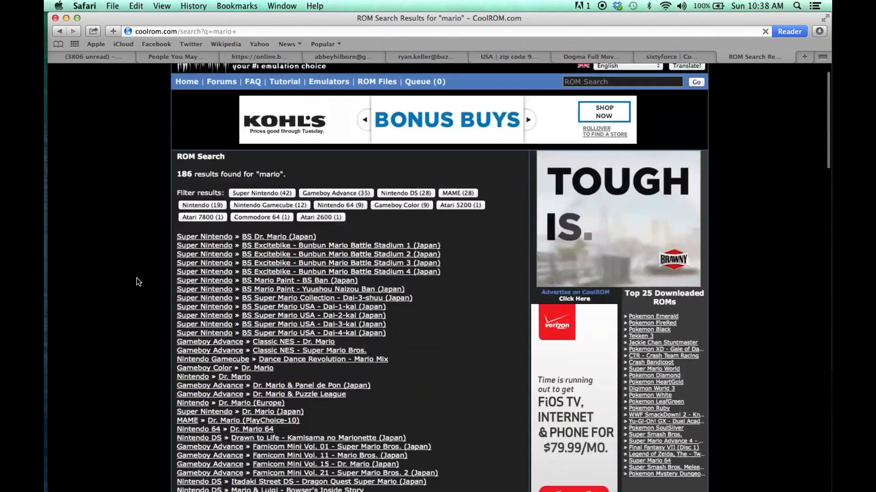
Browse CoolROM's Nintendo 64 ROMs and pick Star Fox 64 from Top 50 Downloaded.
left_click(376, 108)
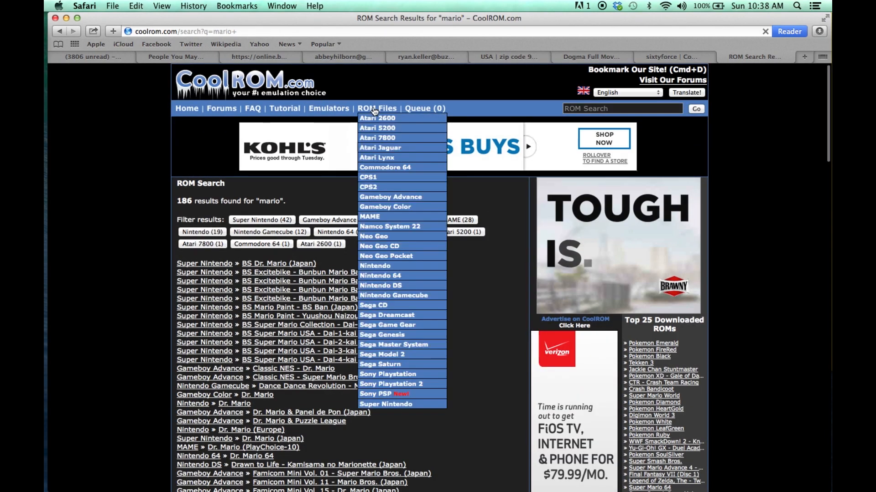
mouse_move(380, 276)
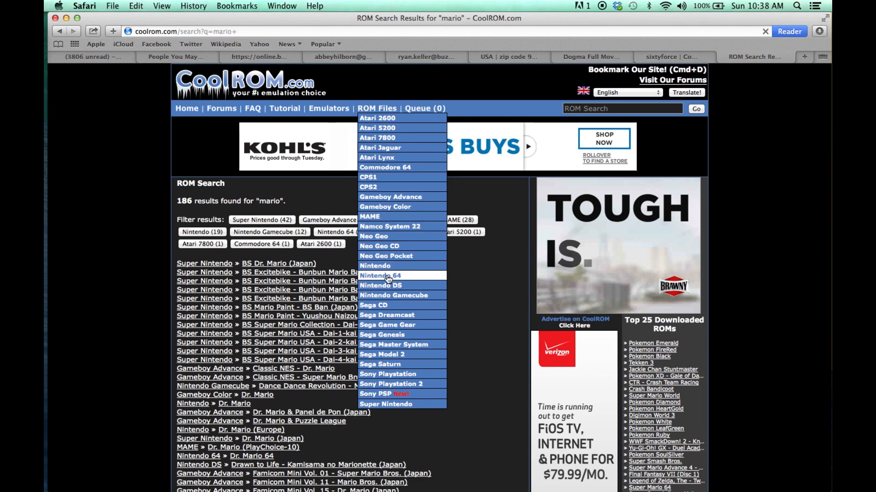
left_click(380, 275)
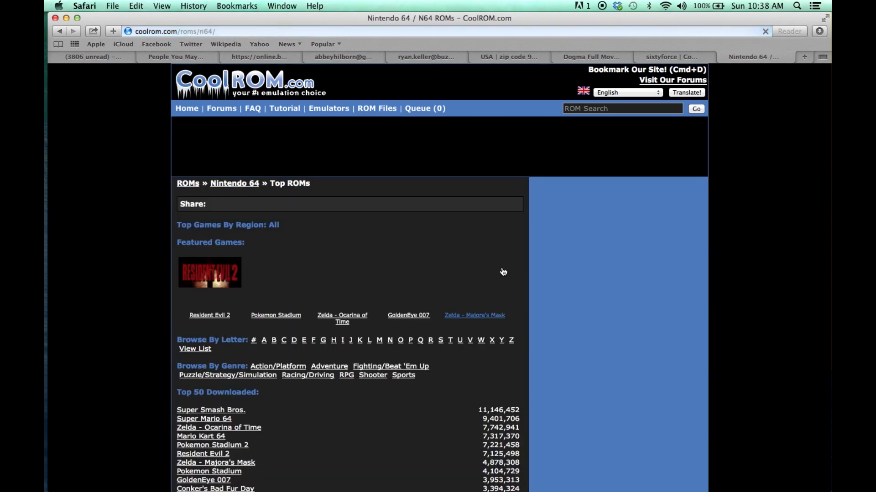
scroll("down", 3)
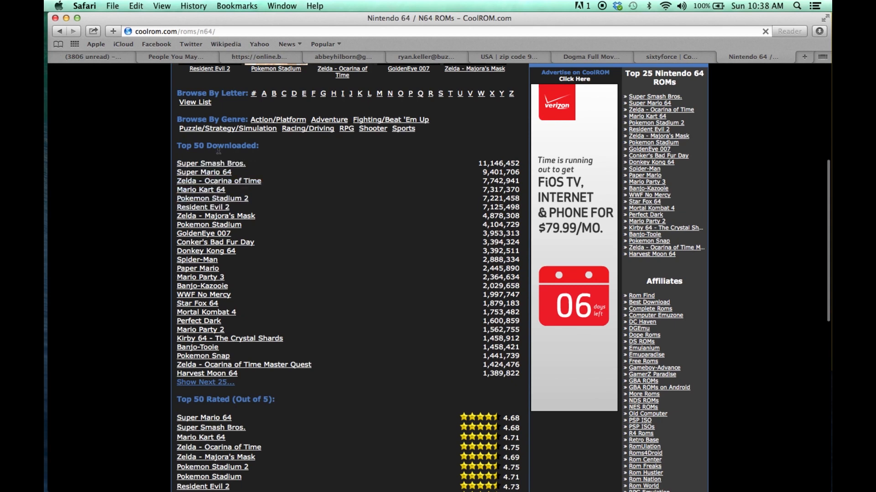
mouse_move(196, 303)
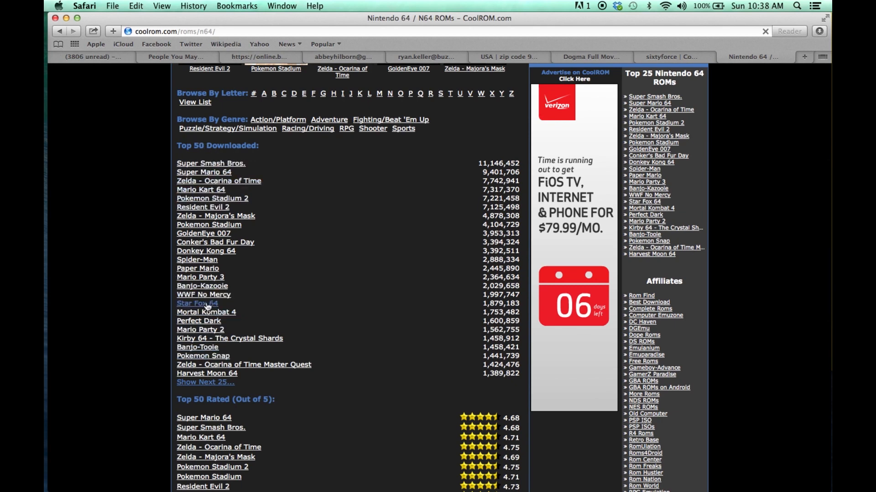
left_click(196, 303)
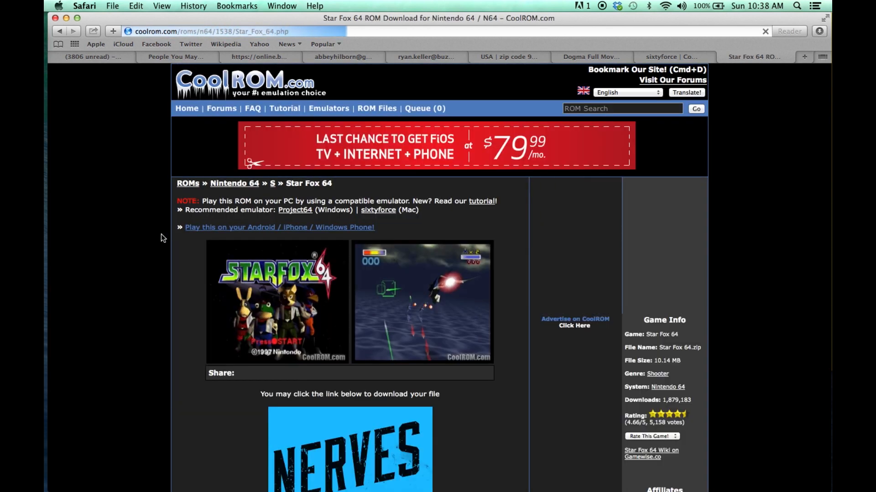
Scroll the Star Fox 64 download page to view the game info and Download Now link.
scroll("down", 3)
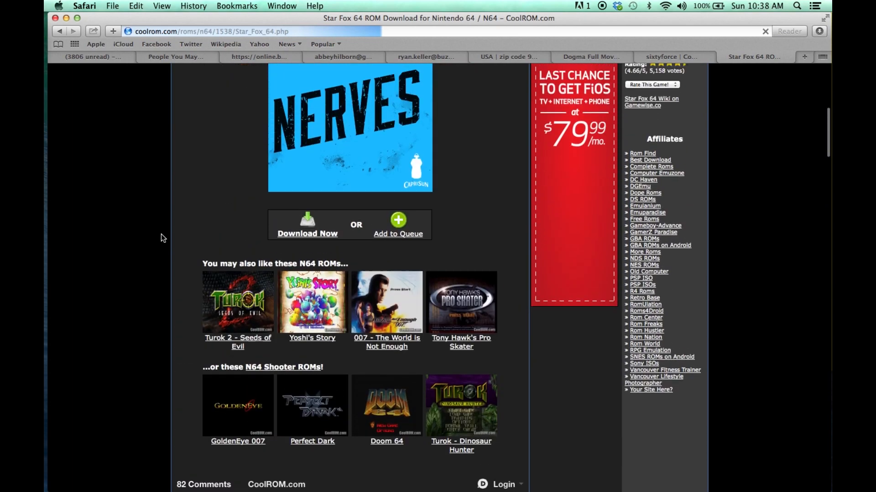
scroll("up", 3)
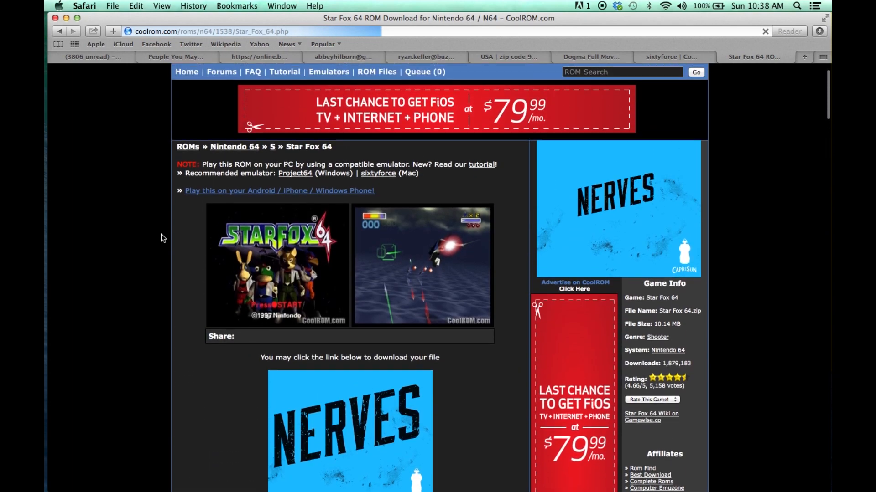
scroll("down", 3)
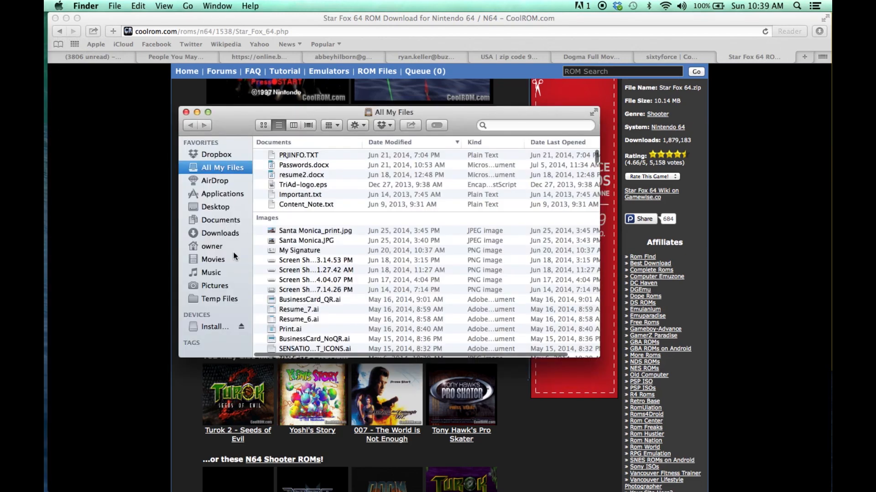
mouse_move(214, 214)
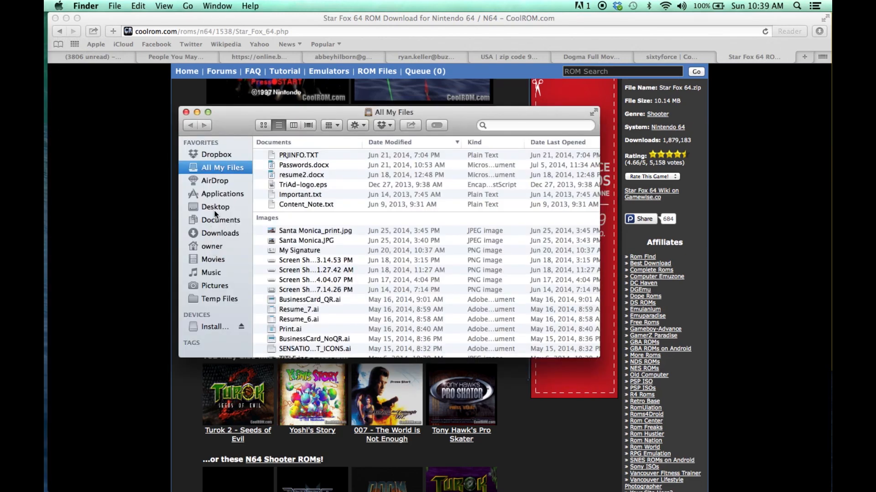
Search This Mac for 'game' in Finder and open the Games folder.
left_click(221, 219)
type("game")
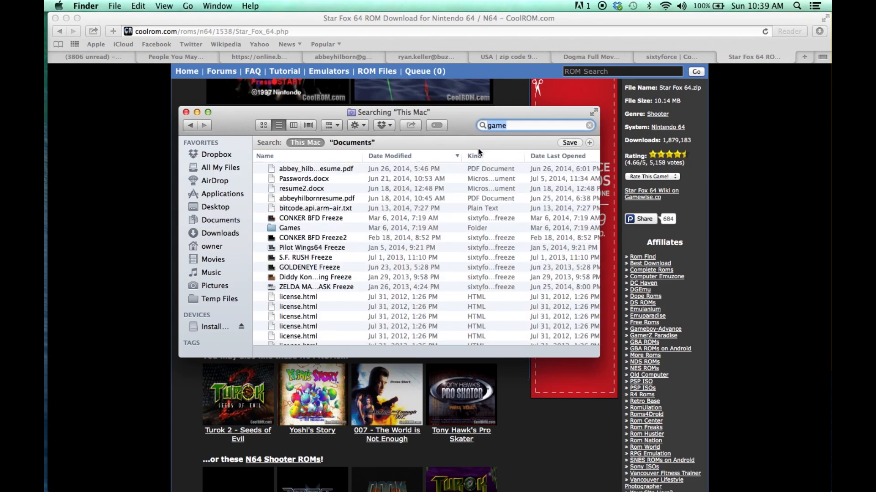
double_click(289, 228)
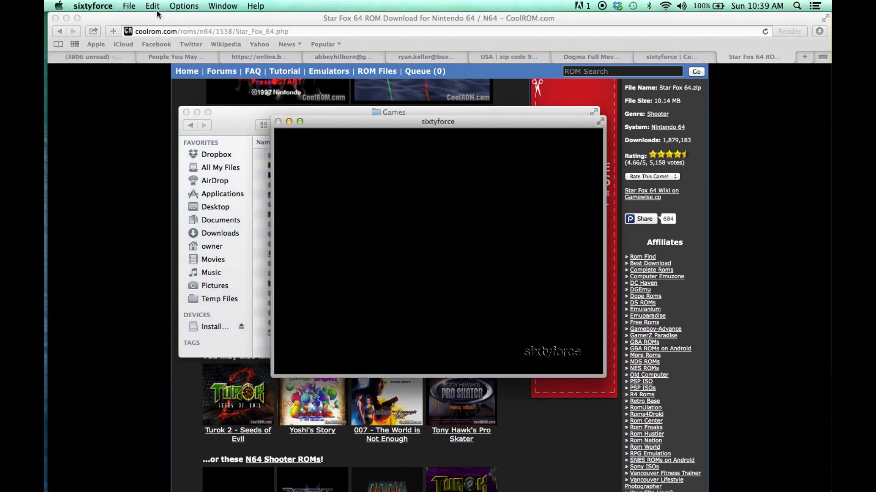
Load Star Fox 64.z64 from the Games folder via File > Open.
left_click(128, 6)
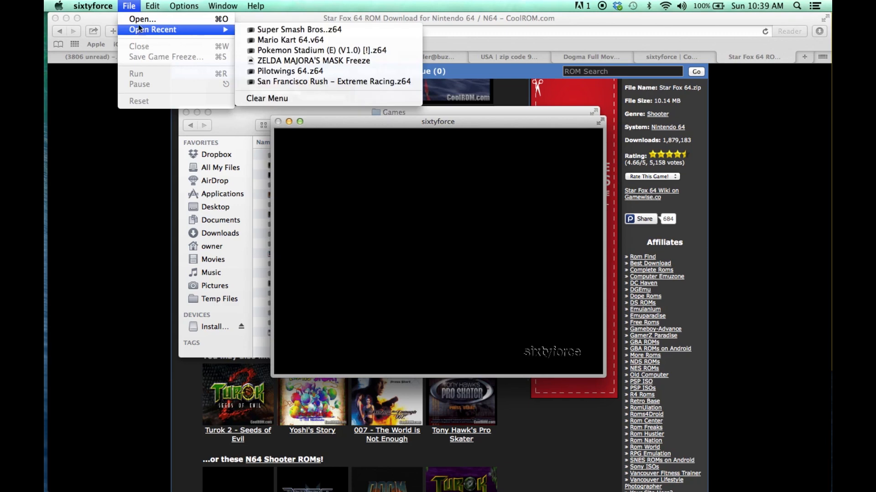
left_click(142, 18)
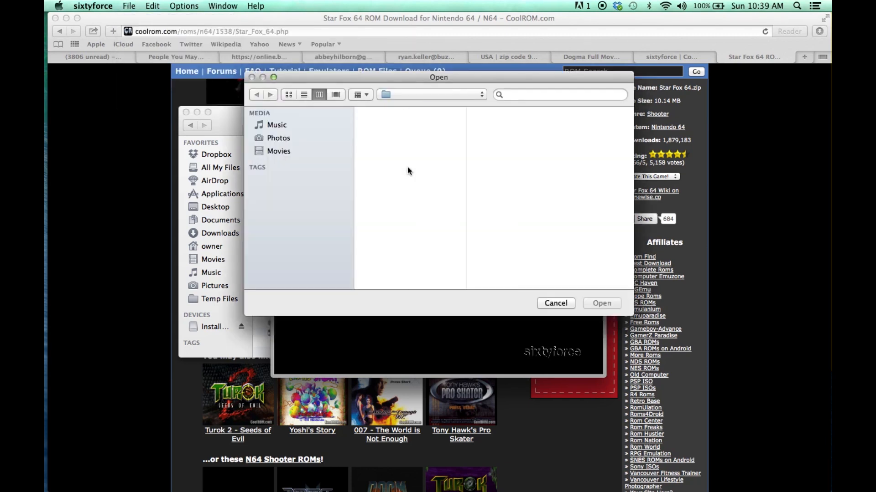
left_click(435, 161)
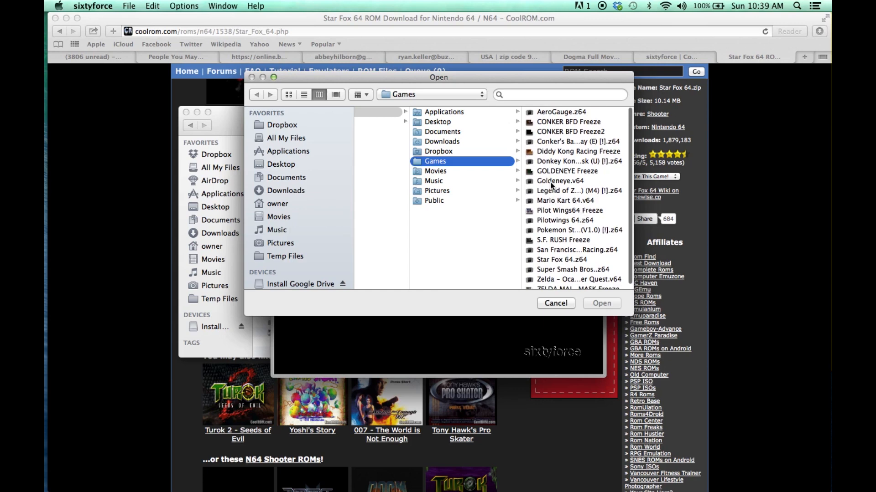
mouse_move(554, 219)
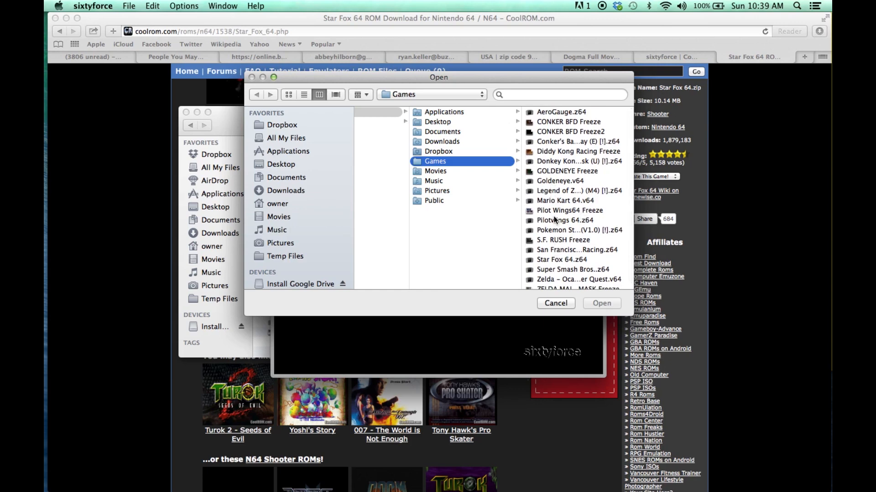
left_click(562, 260)
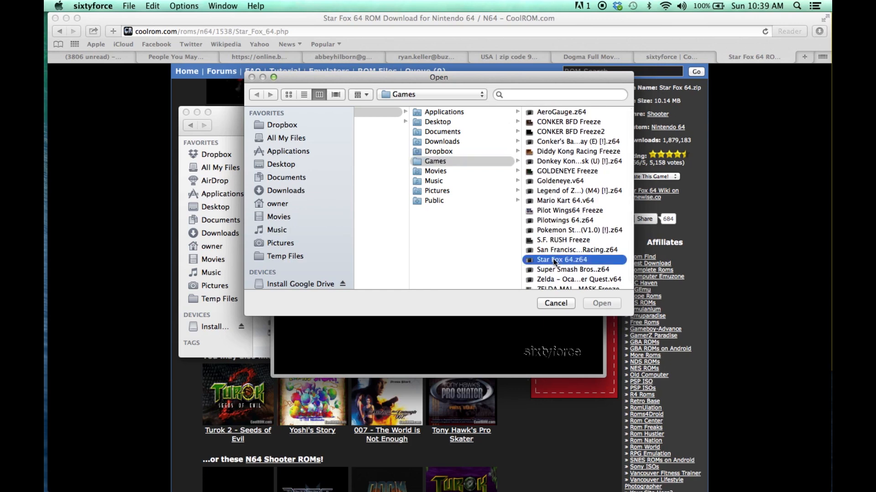
left_click(561, 259)
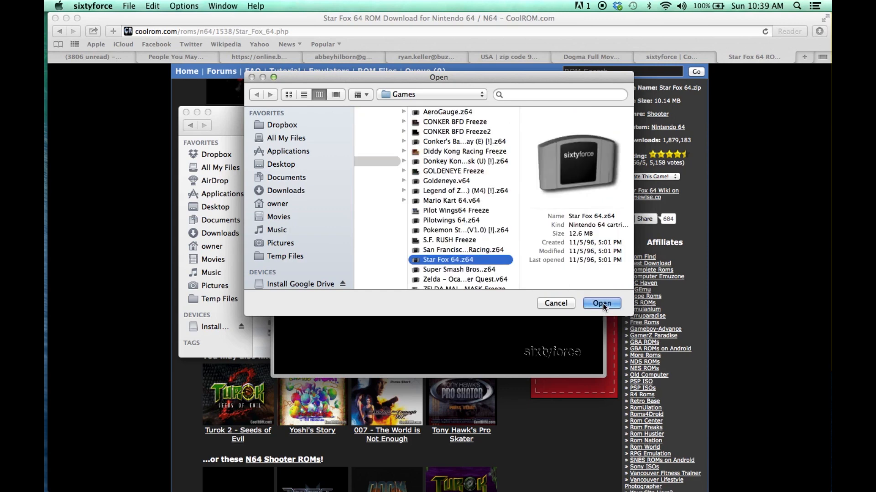
left_click(601, 303)
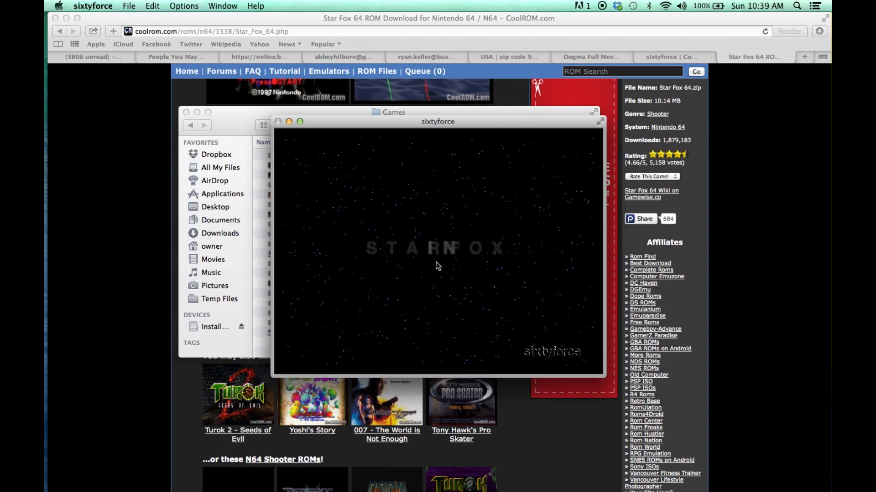
Let Star Fox 64 boot to its title screen, then view the Options menu.
left_click(184, 6)
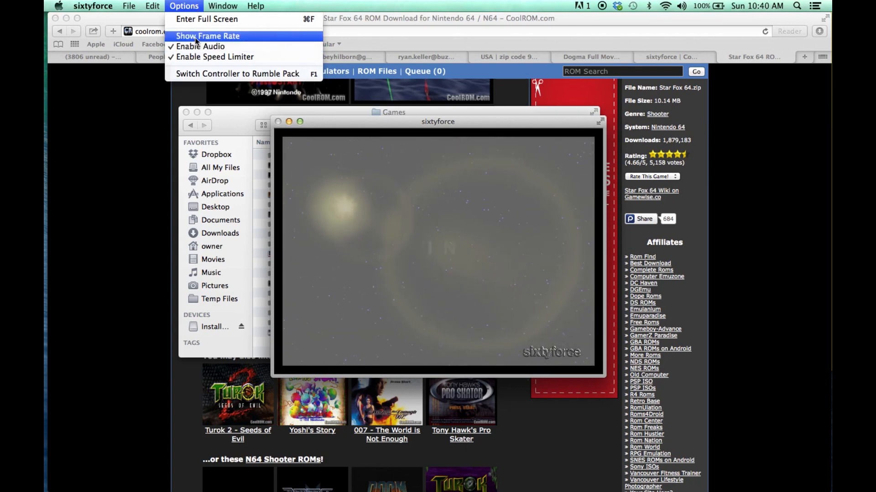
mouse_move(215, 56)
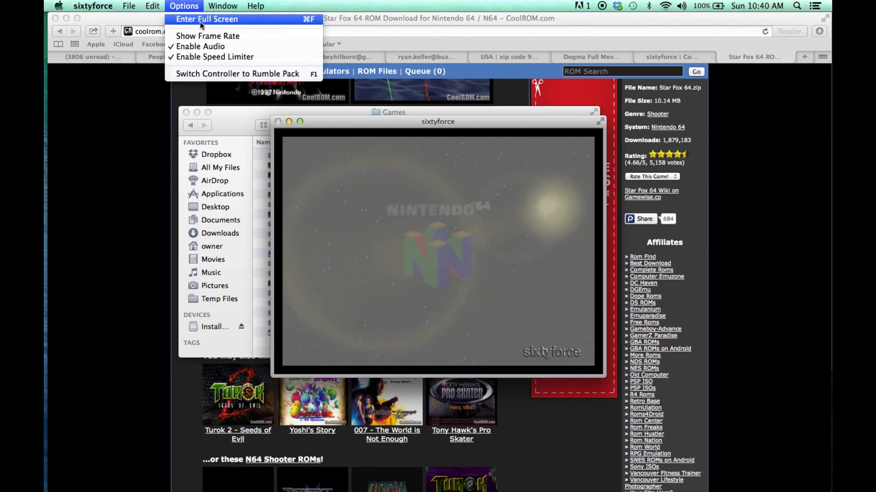
Switch the running Star Fox 64 game to full screen from sixtyforce's Options menu.
left_click(207, 19)
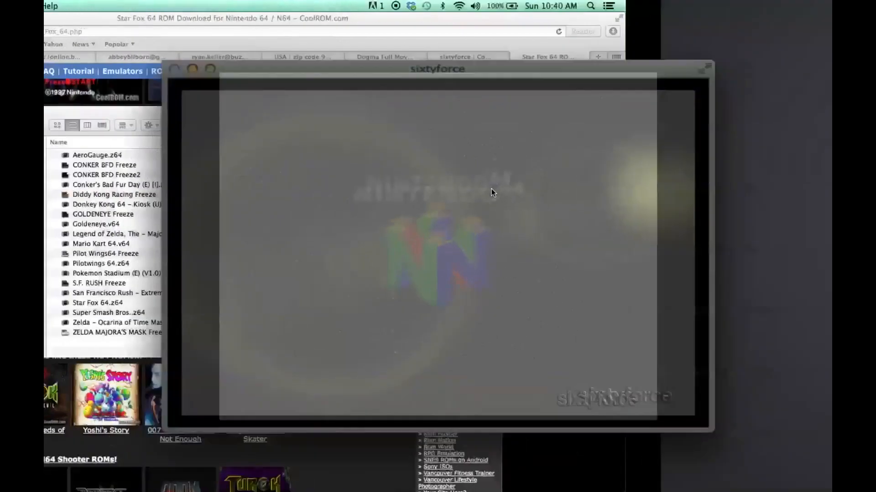